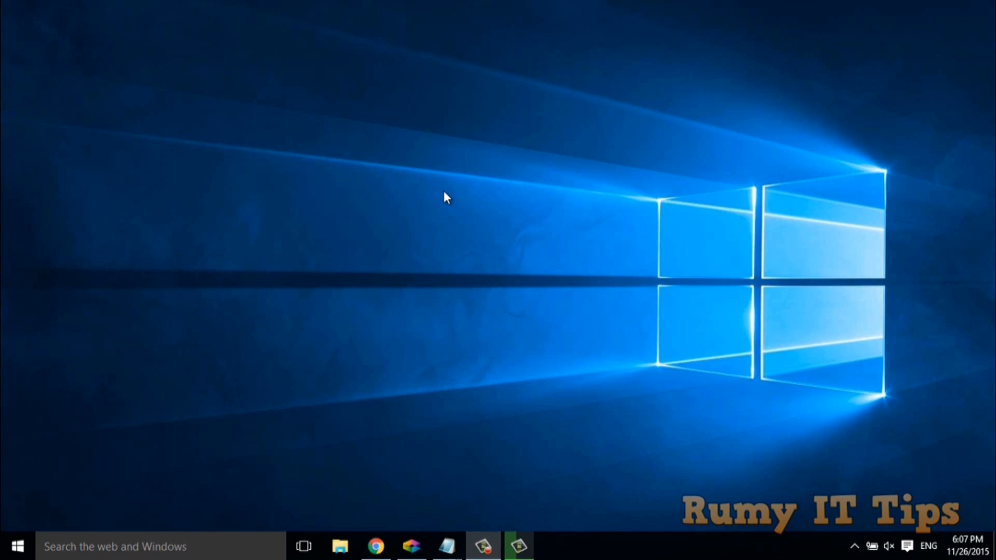
{"action": "mouse_move", "coordinate": [461, 229]}
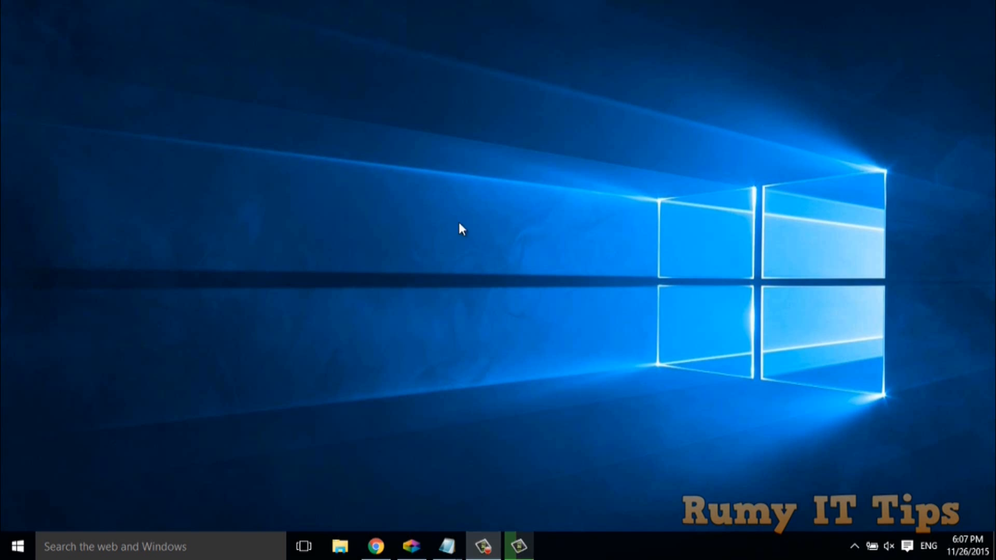
{"action": "mouse_move", "coordinate": [629, 547]}
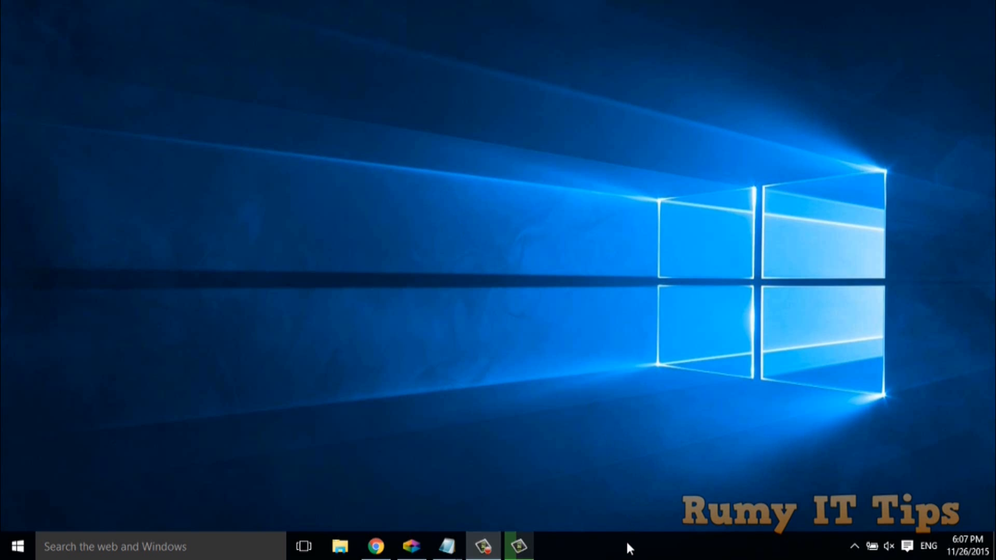
Step: Launch Task Manager from the taskbar and switch it to the full detailed process list
{"action": "right_click", "coordinate": [628, 546]}
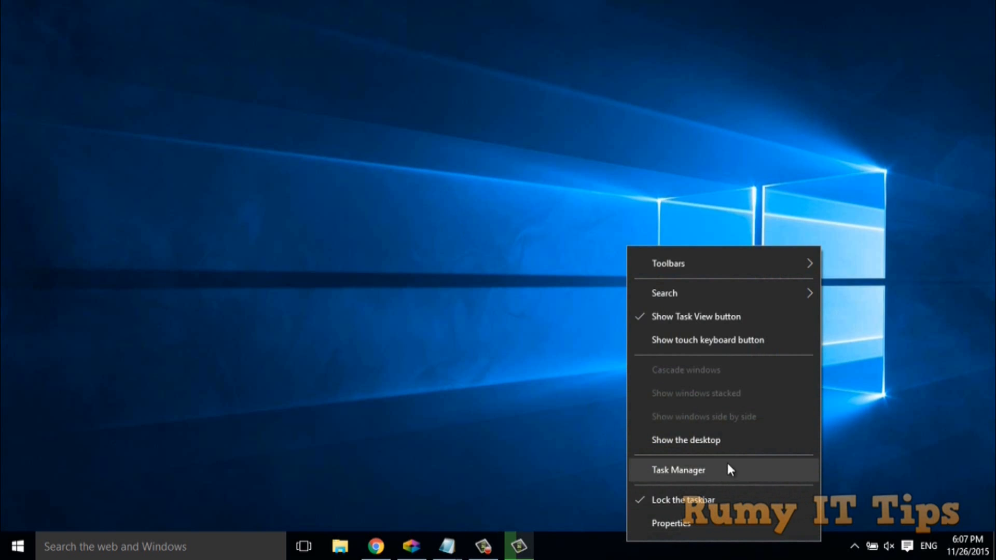
{"action": "left_click", "coordinate": [677, 470]}
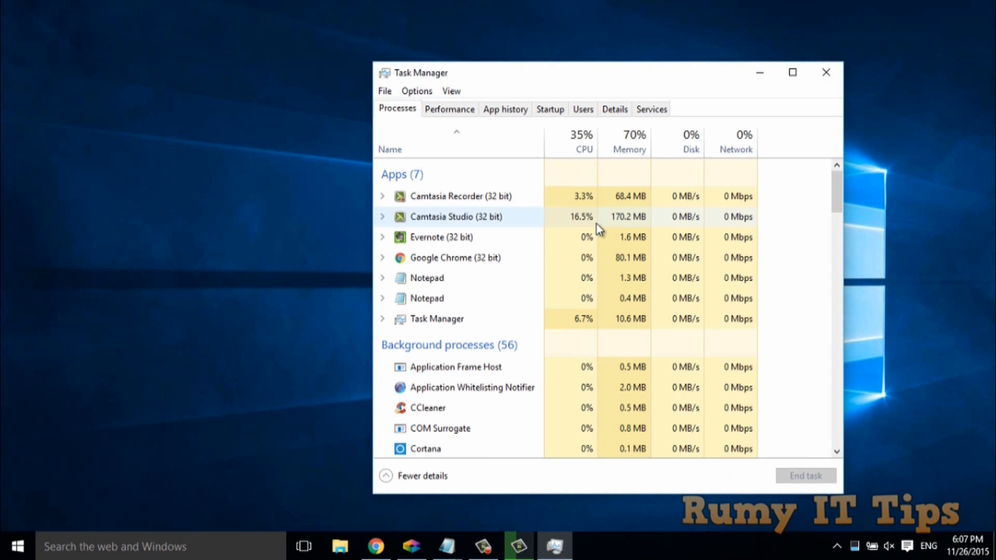
{"action": "left_click", "coordinate": [420, 476]}
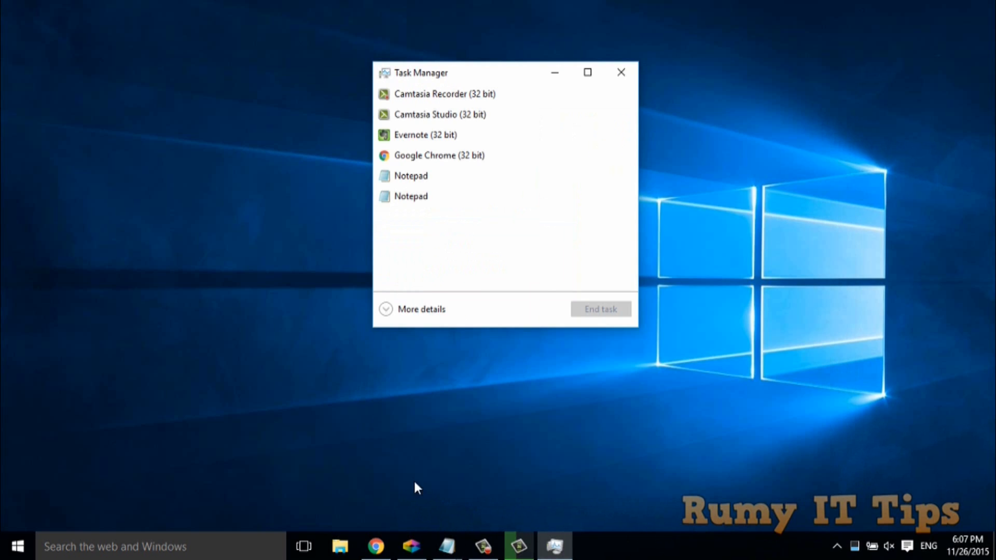
{"action": "mouse_move", "coordinate": [454, 288]}
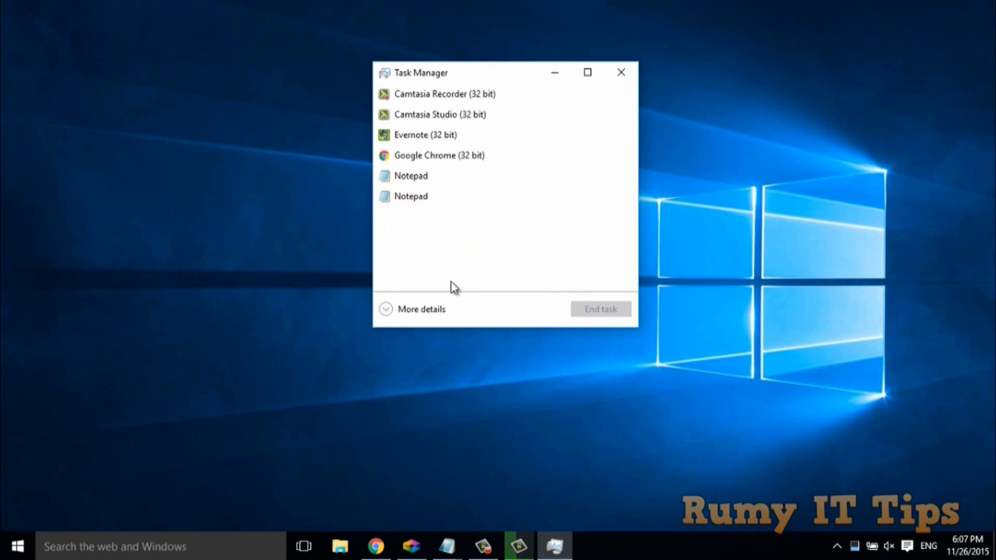
{"action": "left_click", "coordinate": [422, 309]}
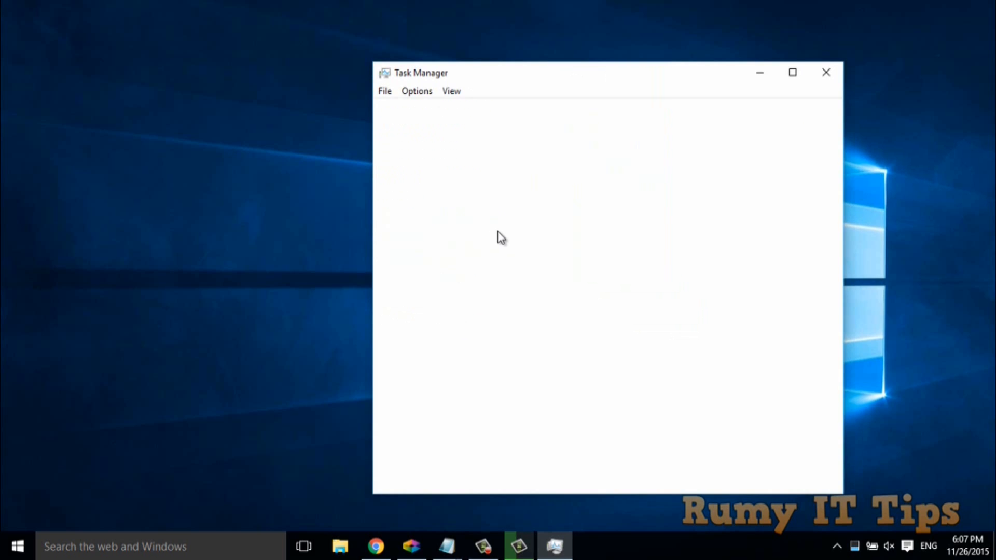
{"action": "left_click", "coordinate": [421, 476]}
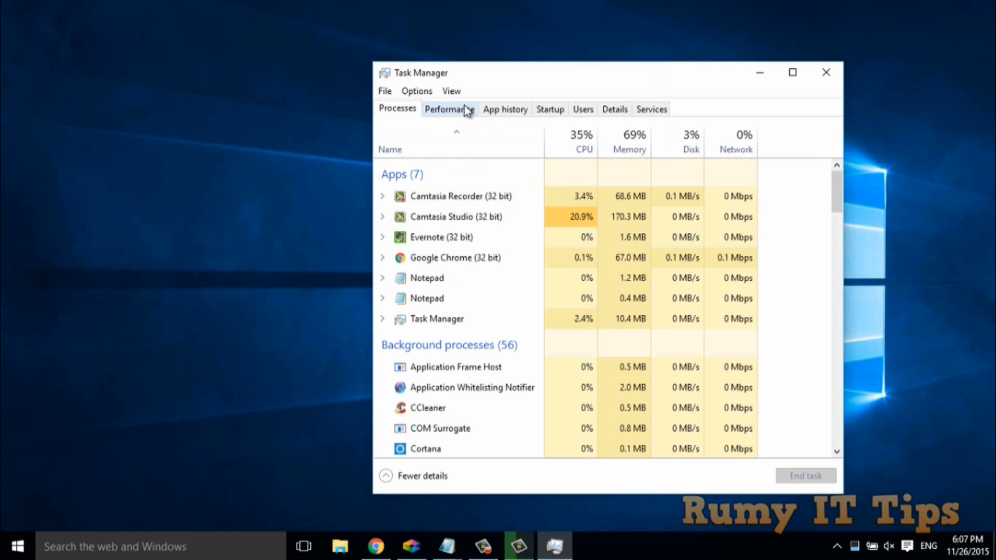
Step: Show the Performance page to read the CPU up time of 0:01:33:38
{"action": "left_click", "coordinate": [449, 109]}
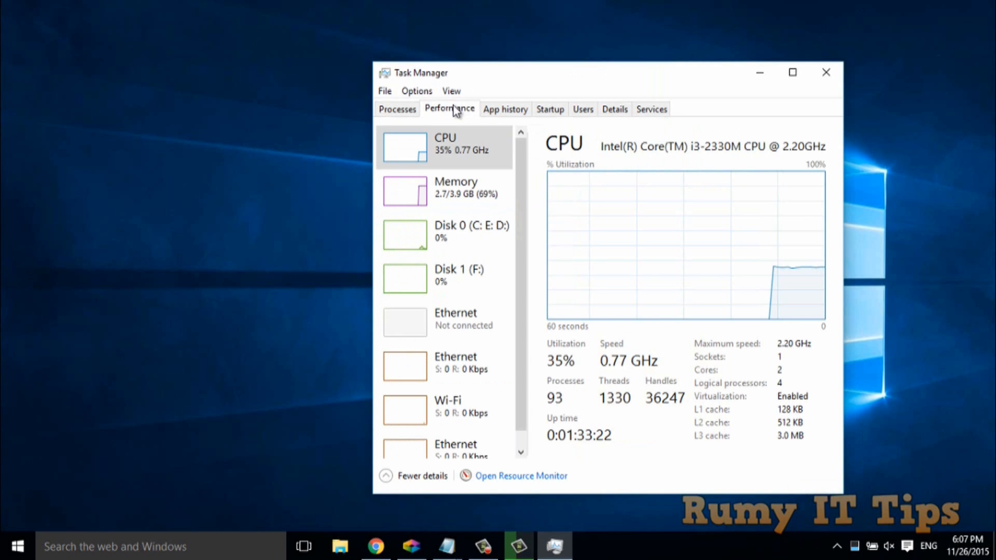
{"action": "mouse_move", "coordinate": [686, 179]}
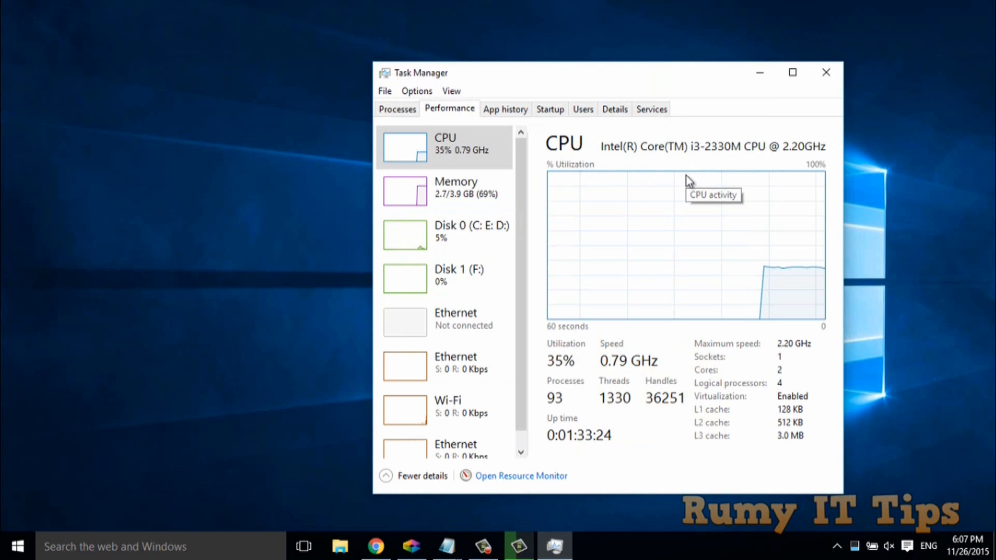
{"action": "mouse_move", "coordinate": [551, 437]}
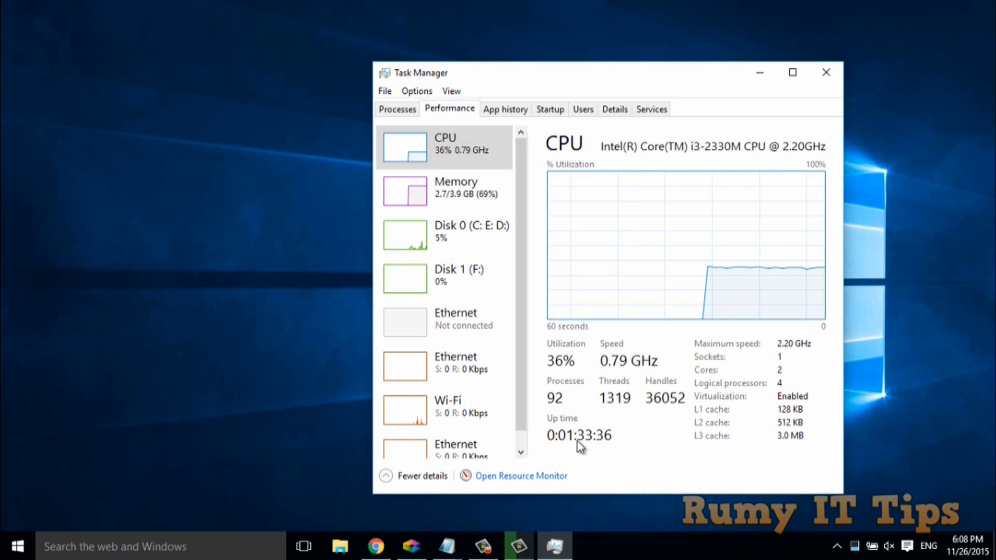
{"action": "mouse_move", "coordinate": [825, 73]}
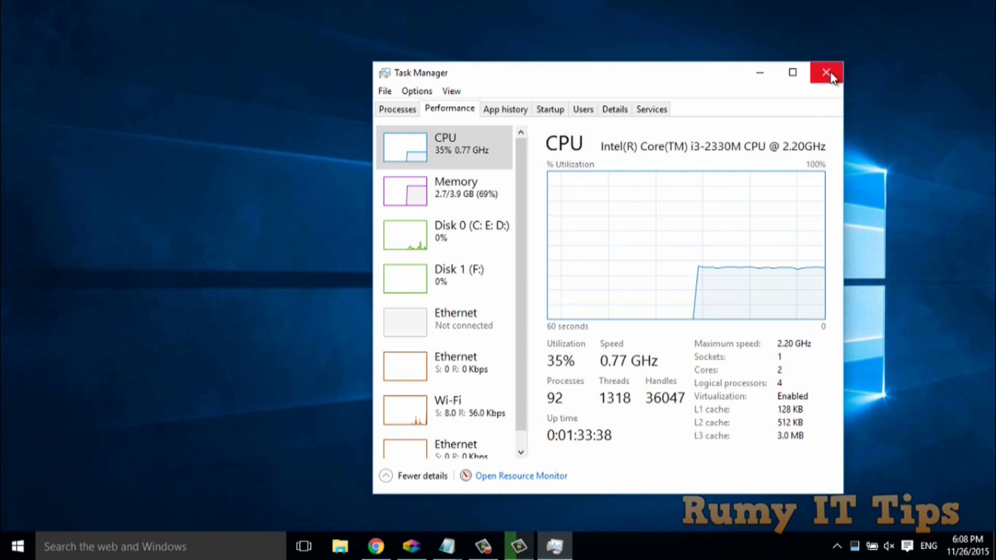
Step: Close Task Manager and start an administrator Command Prompt via Run with 'cmd'
{"action": "left_click", "coordinate": [826, 73]}
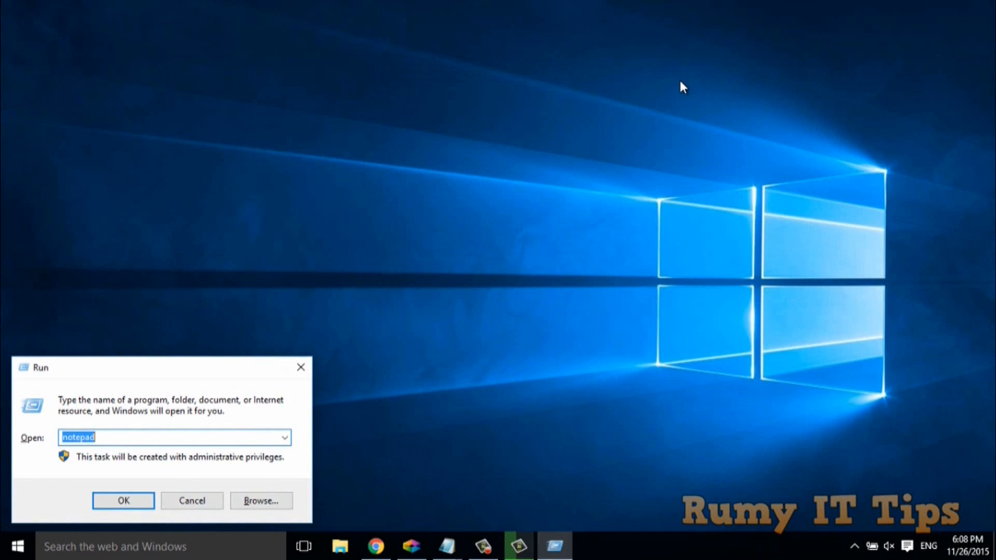
{"action": "type", "text": "cmd"}
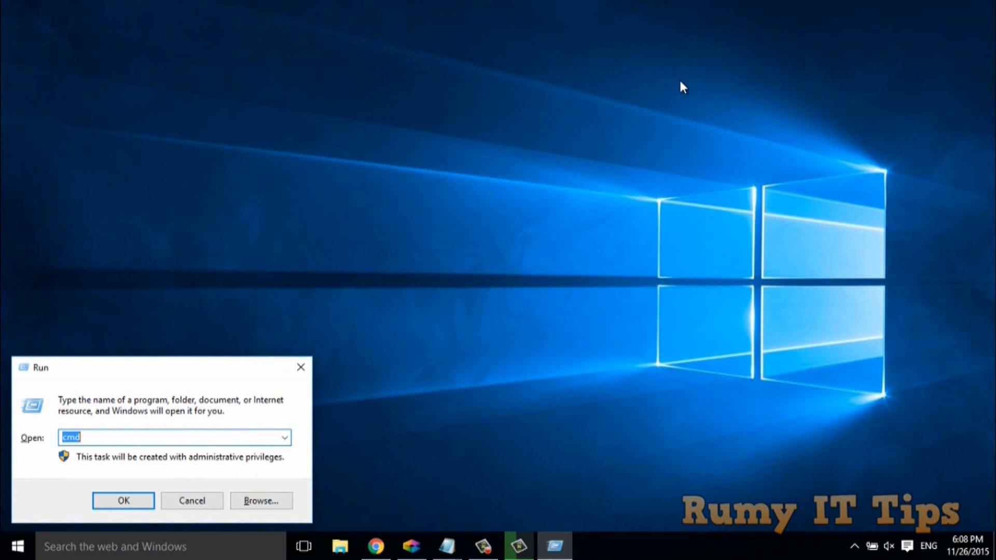
{"action": "left_click", "coordinate": [123, 500]}
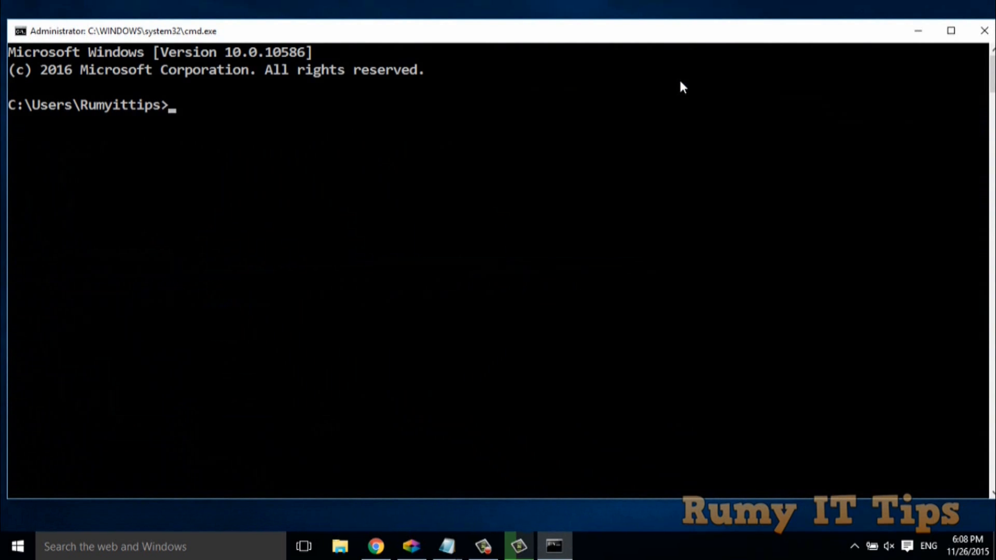
Step: Run 'net stats srv' to print the server statistics
{"action": "type", "text": "ne"}
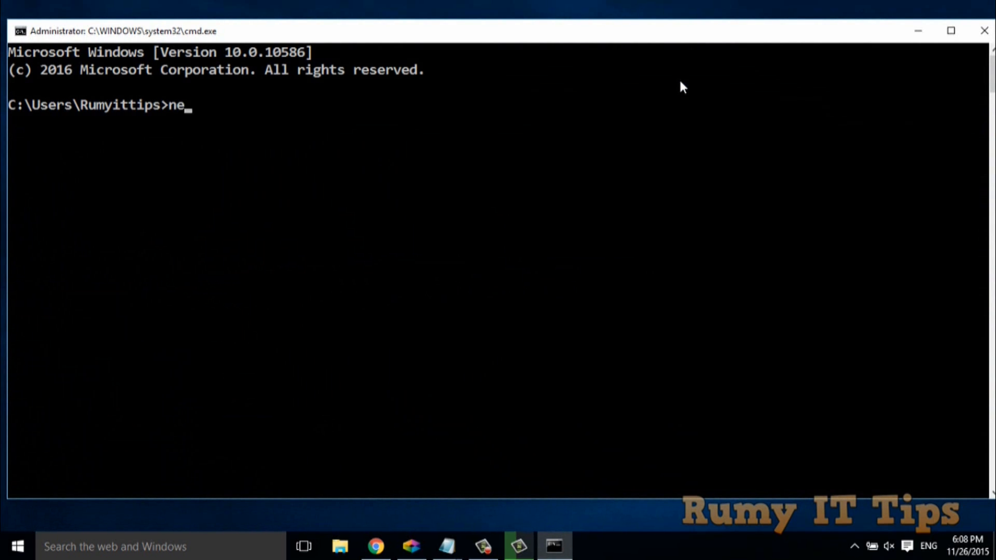
{"action": "type", "text": "t"}
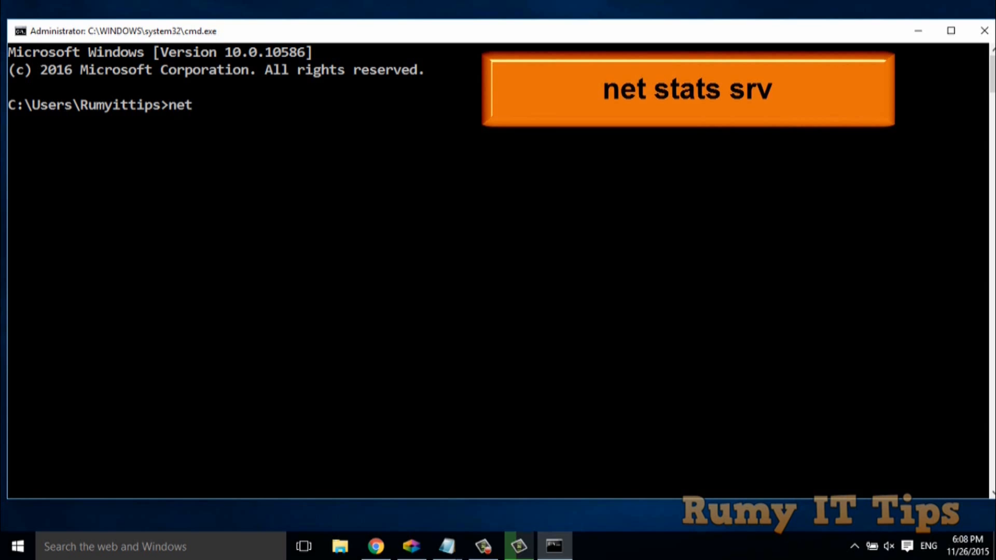
{"action": "type", "text": "stats"}
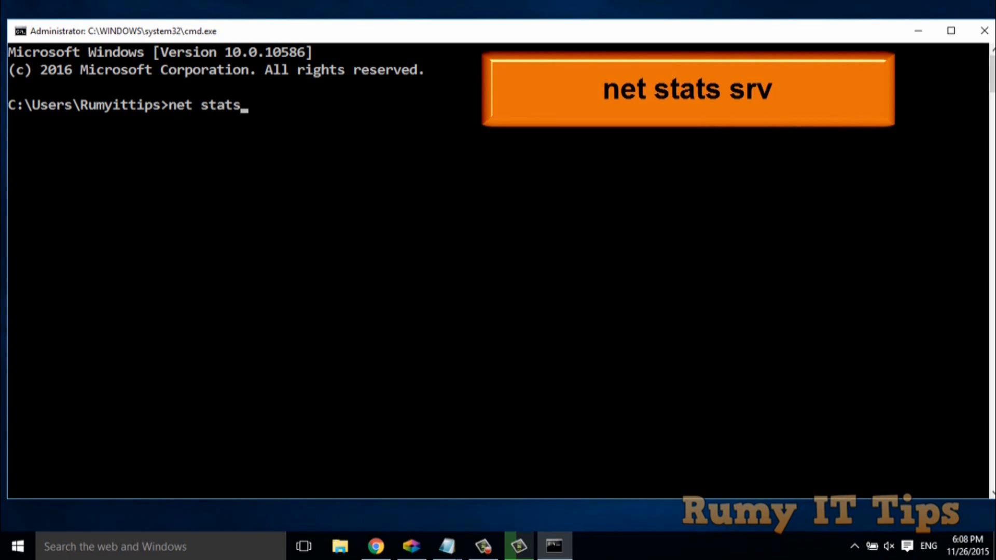
{"action": "type", "text": "srv"}
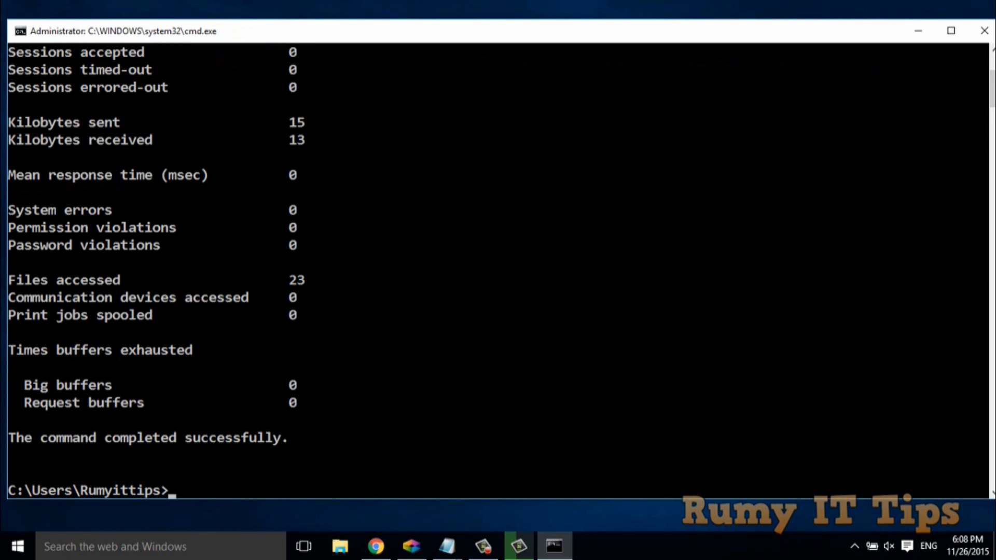
Step: Highlight the 'Statistics since 11/26/2015 4:35:04 PM' line marking boot time
{"action": "scroll", "scroll_direction": "up", "scroll_amount": 3}
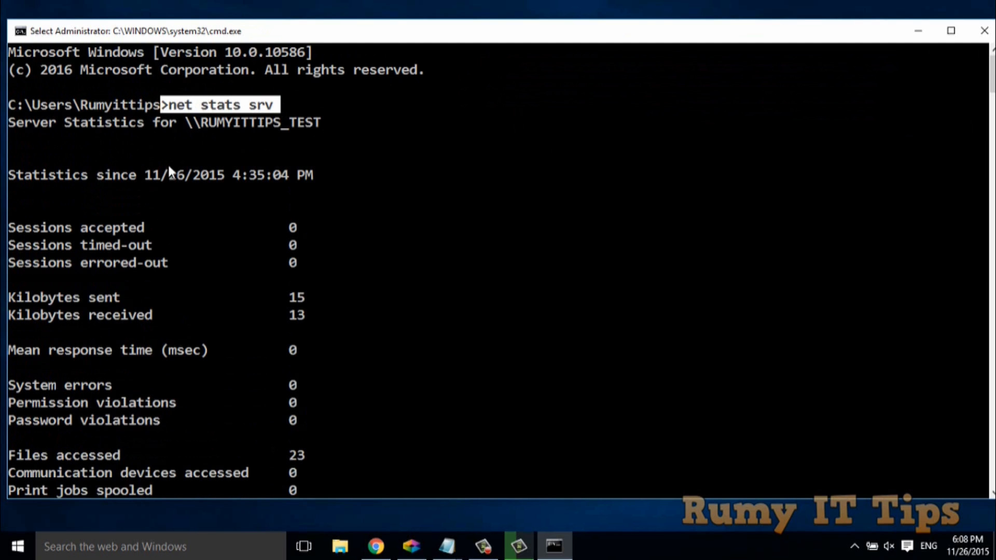
{"action": "mouse_move", "coordinate": [292, 188]}
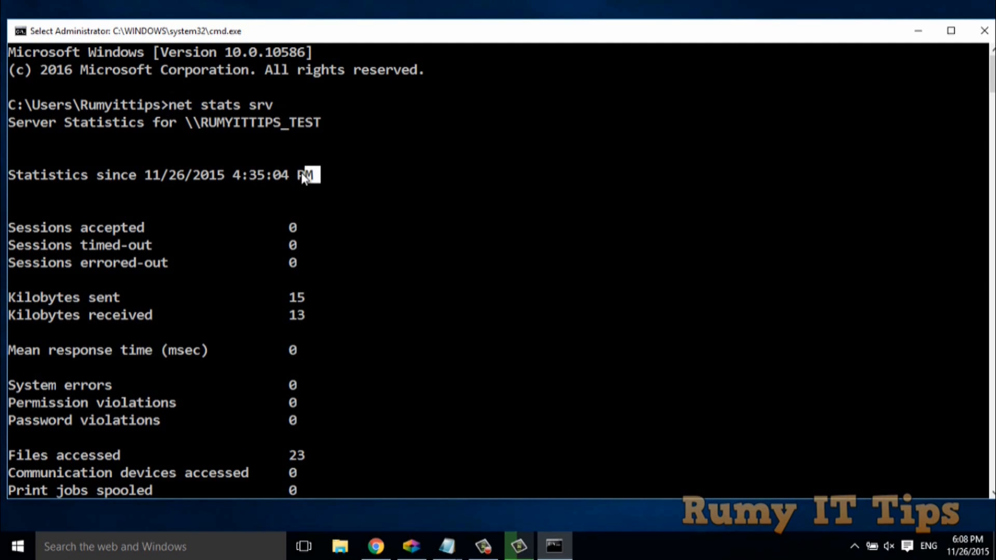
{"action": "left_click_drag", "start_coordinate": [305, 174], "coordinate": [149, 175]}
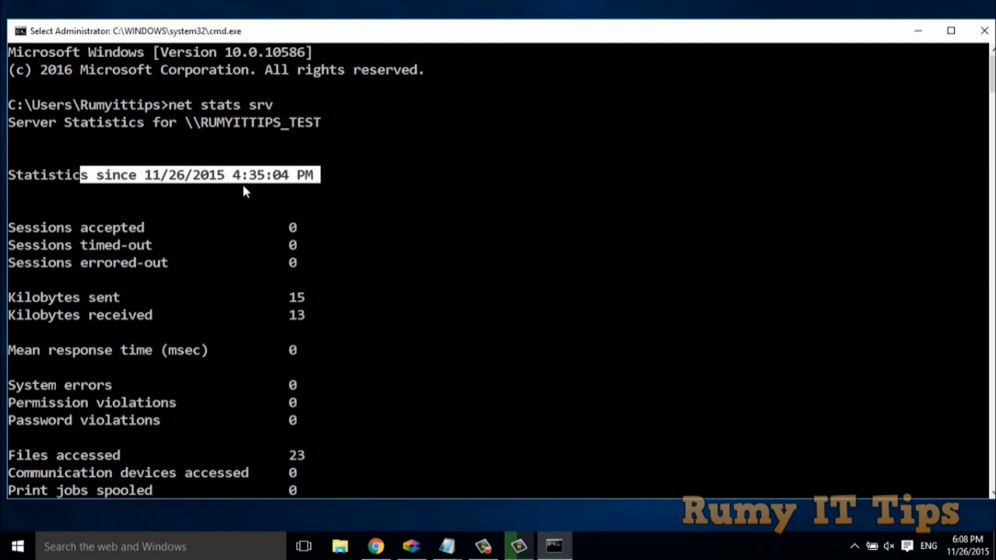
{"action": "mouse_move", "coordinate": [231, 185]}
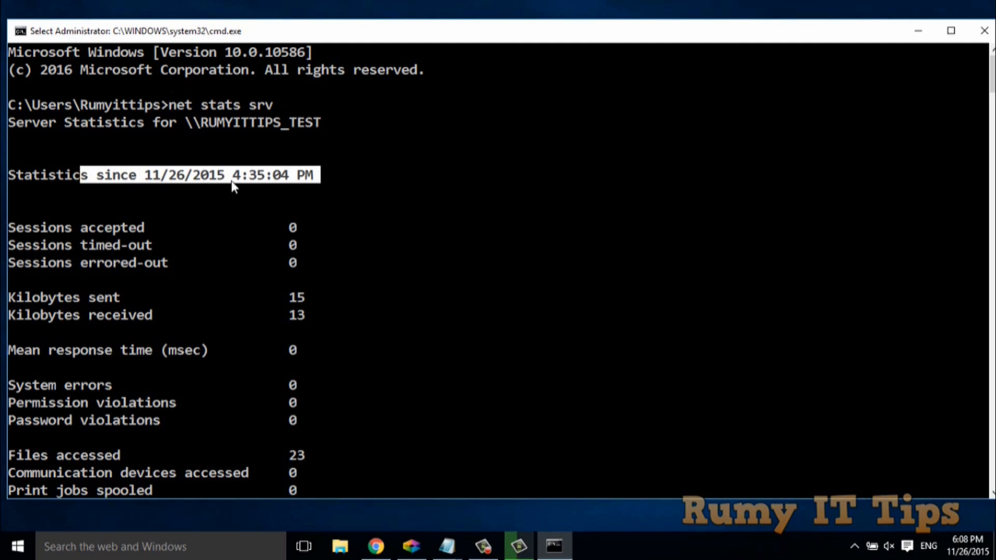
{"action": "mouse_move", "coordinate": [978, 553]}
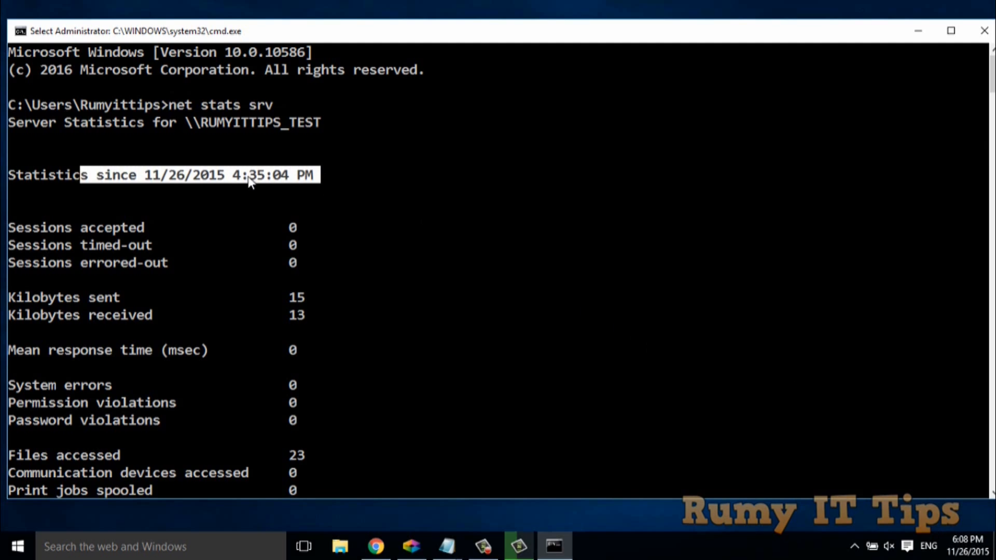
{"action": "mouse_move", "coordinate": [287, 184]}
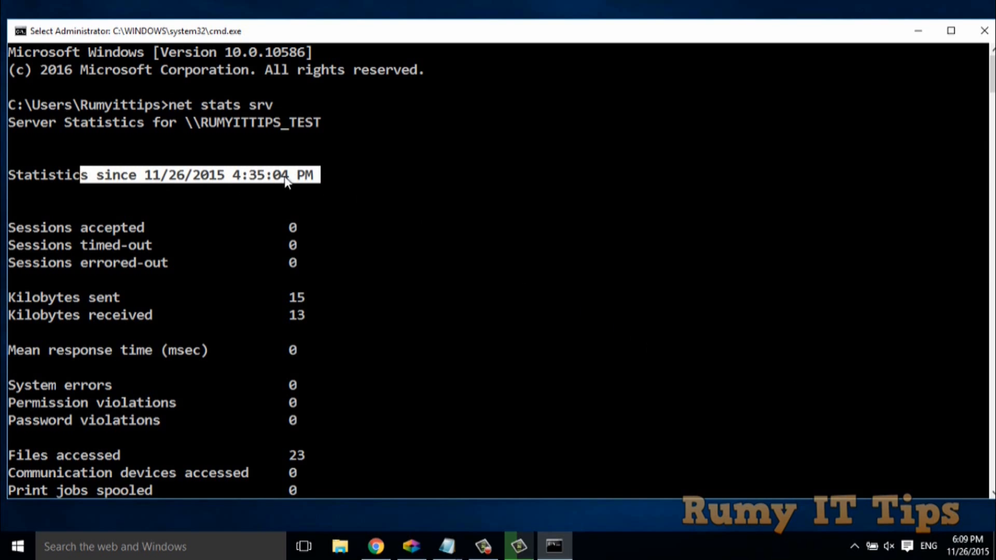
{"action": "mouse_move", "coordinate": [400, 102]}
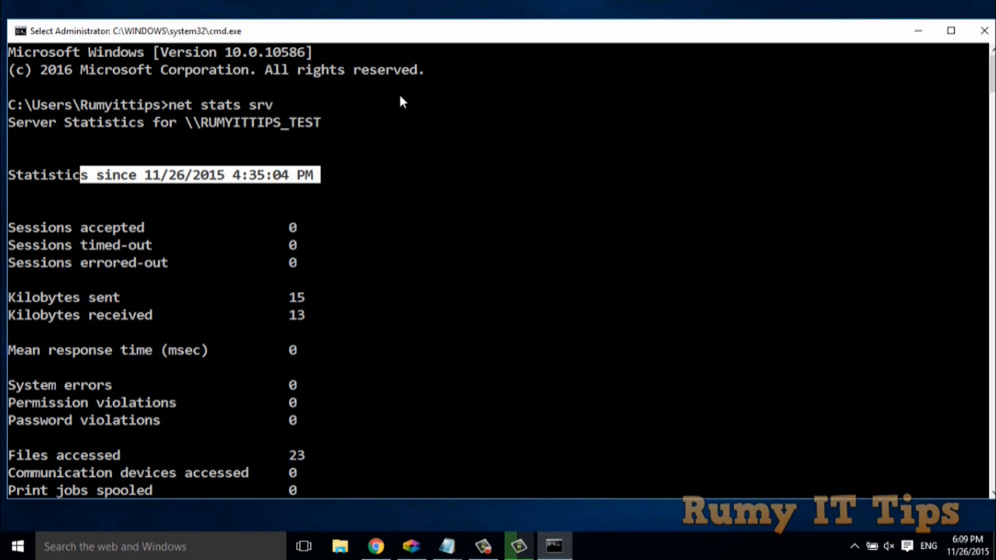
{"action": "mouse_move", "coordinate": [896, 66]}
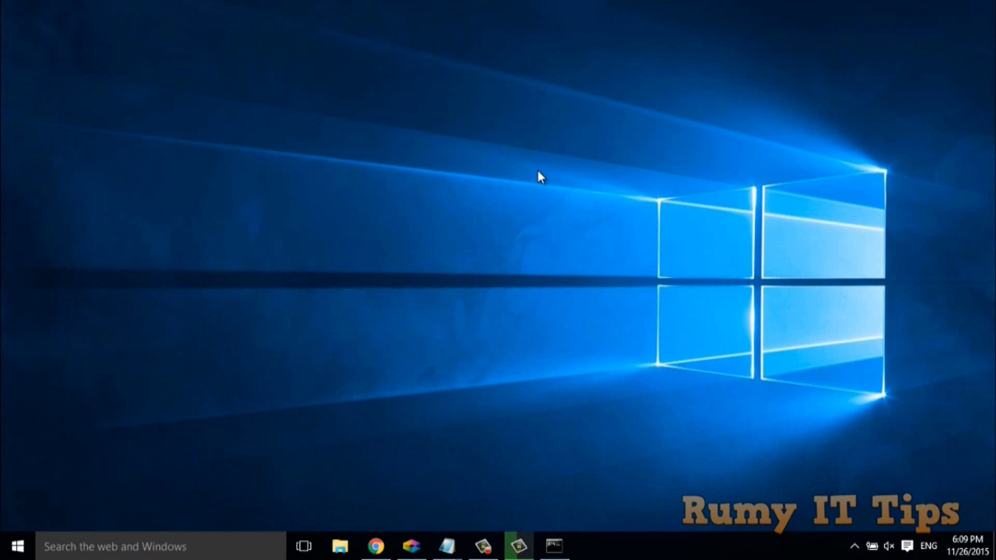
{"action": "mouse_move", "coordinate": [87, 536]}
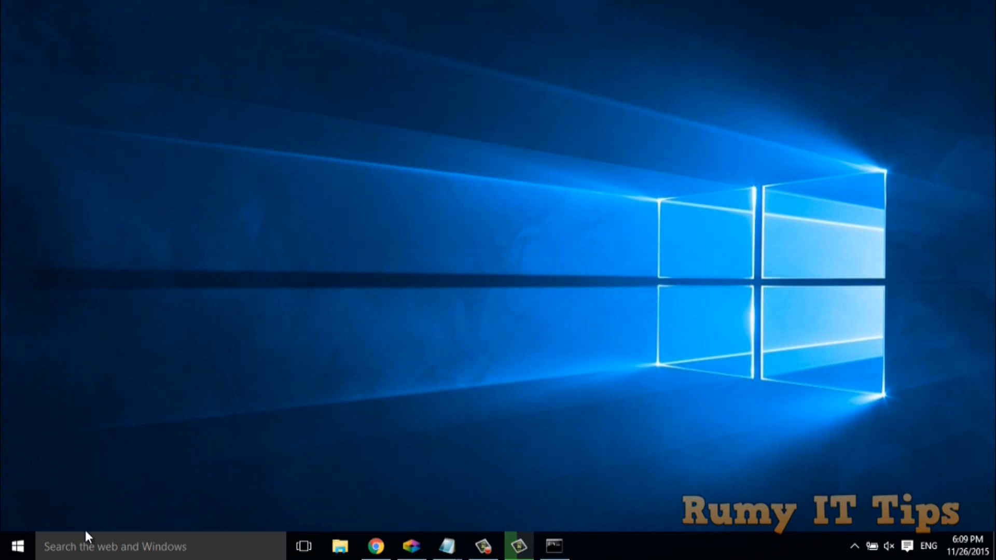
{"action": "mouse_move", "coordinate": [87, 547]}
{"action": "type", "text": "p"}
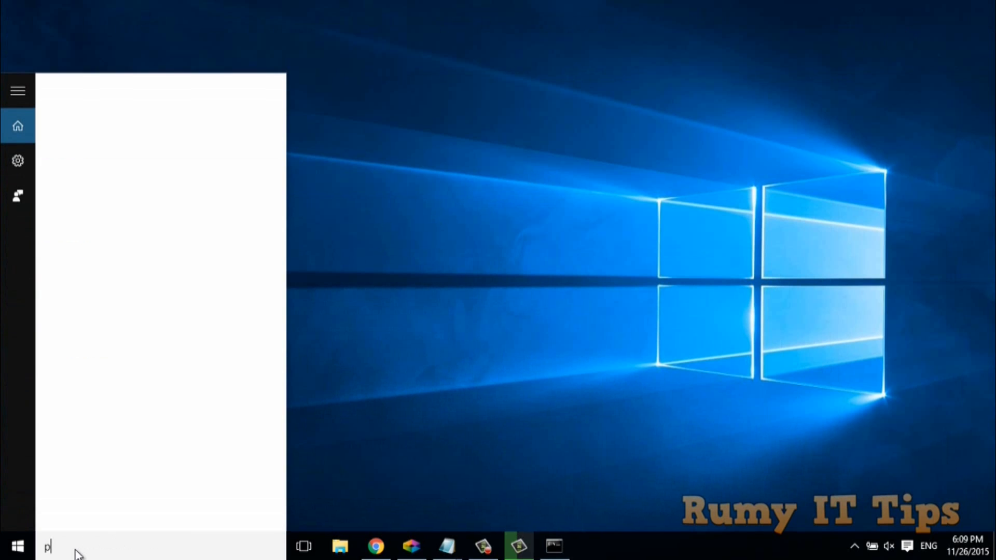
Step: Search Start for 'power', listing Power Options as best match
{"action": "type", "text": "o"}
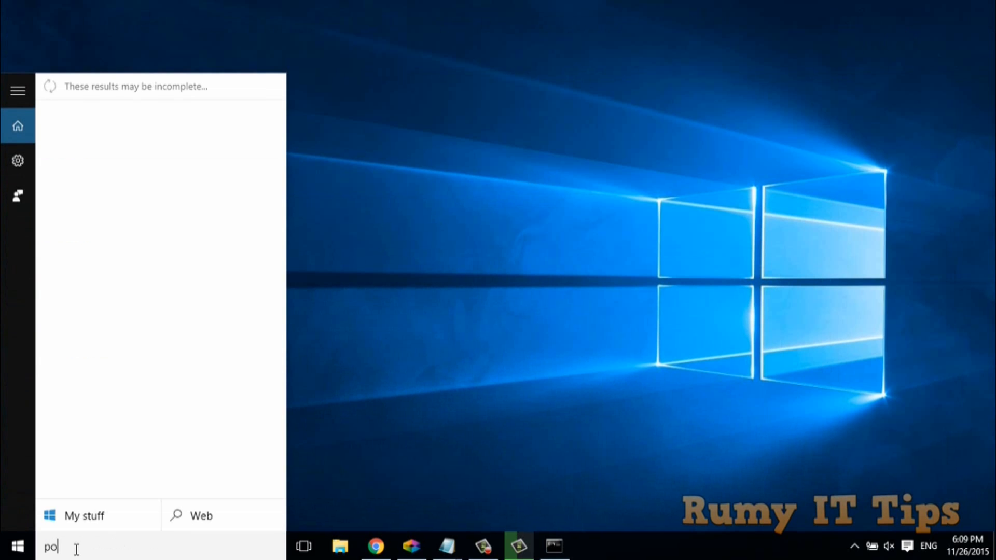
{"action": "type", "text": "wer"}
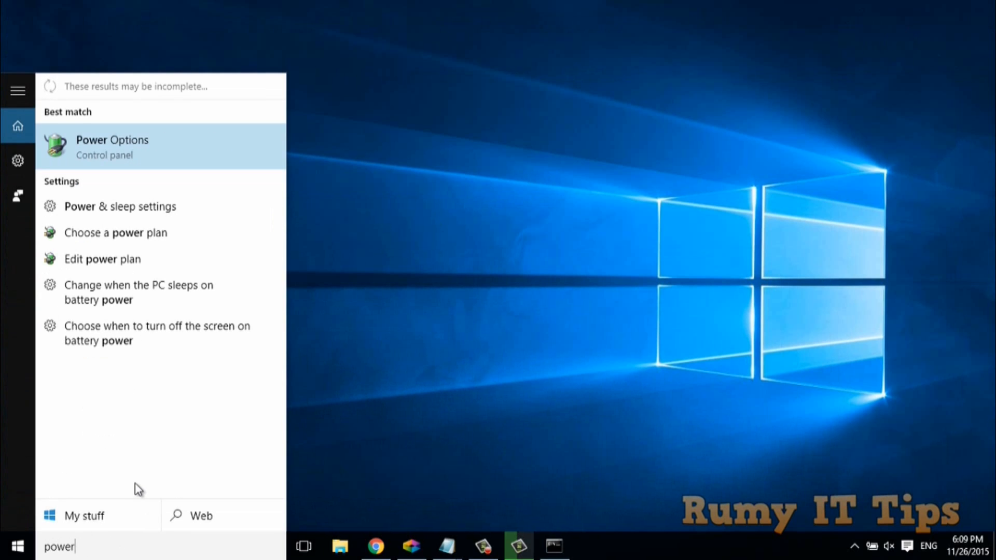
{"action": "mouse_move", "coordinate": [357, 298]}
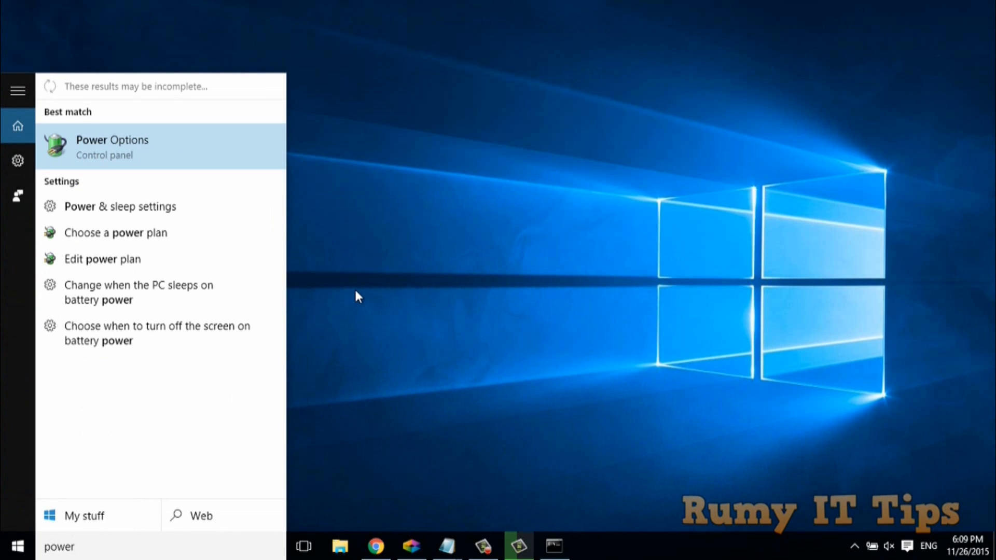
{"action": "mouse_move", "coordinate": [349, 309]}
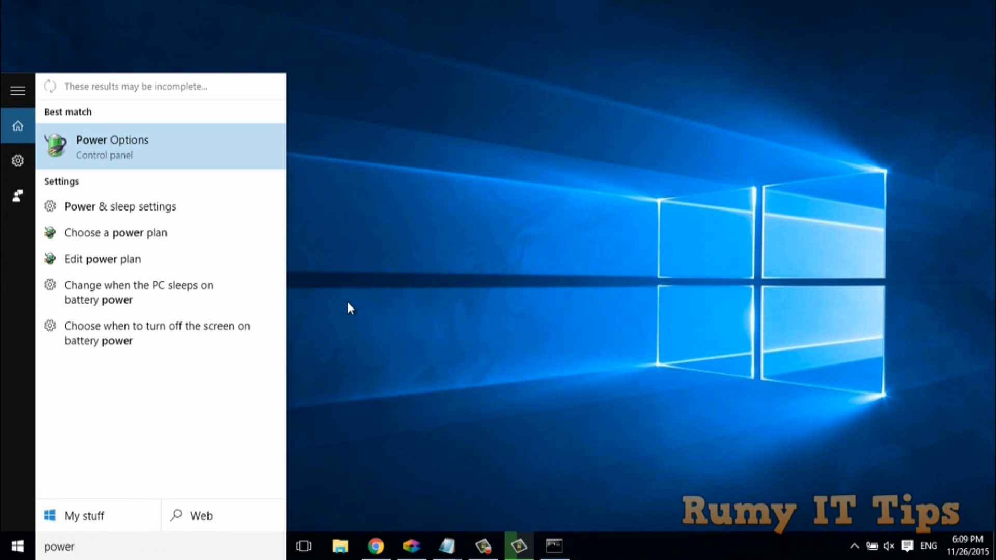
{"action": "mouse_move", "coordinate": [18, 547]}
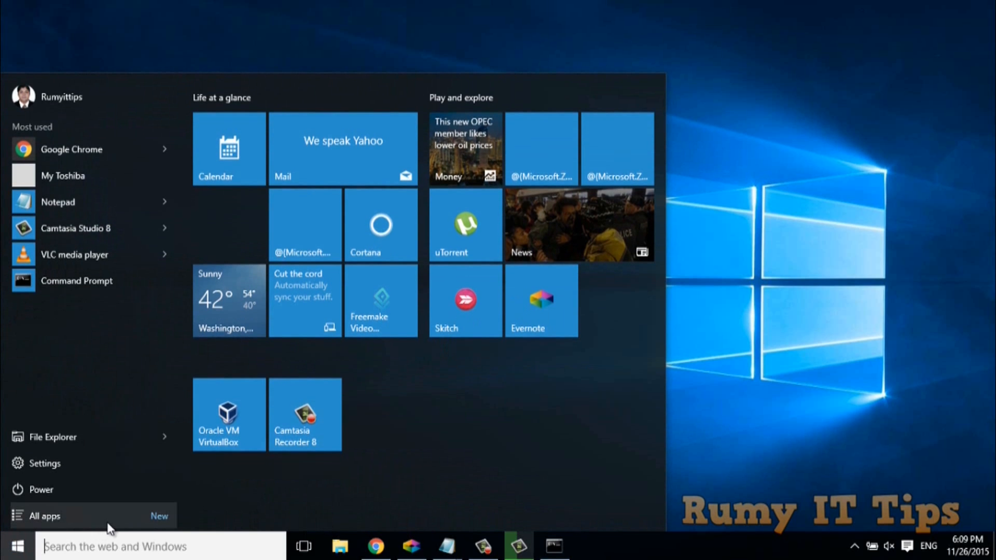
Step: Locate Windows PowerShell under W in All apps and run it as administrator
{"action": "left_click", "coordinate": [45, 516]}
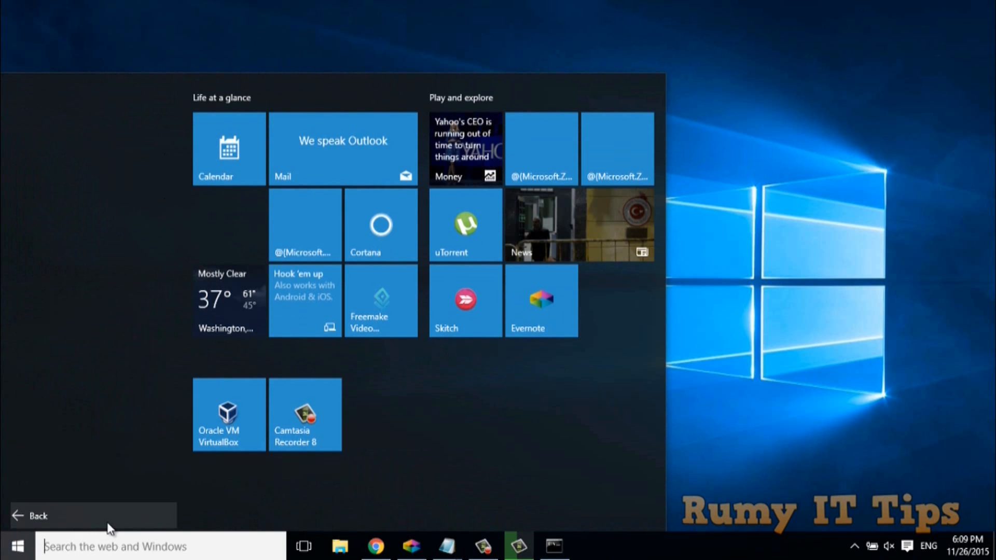
{"action": "left_click", "coordinate": [37, 516]}
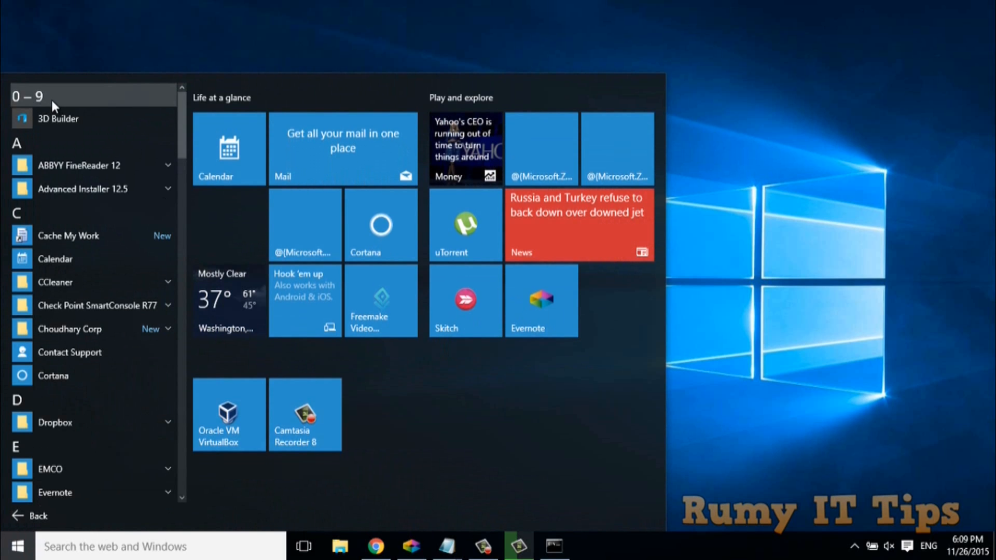
{"action": "left_click", "coordinate": [27, 96]}
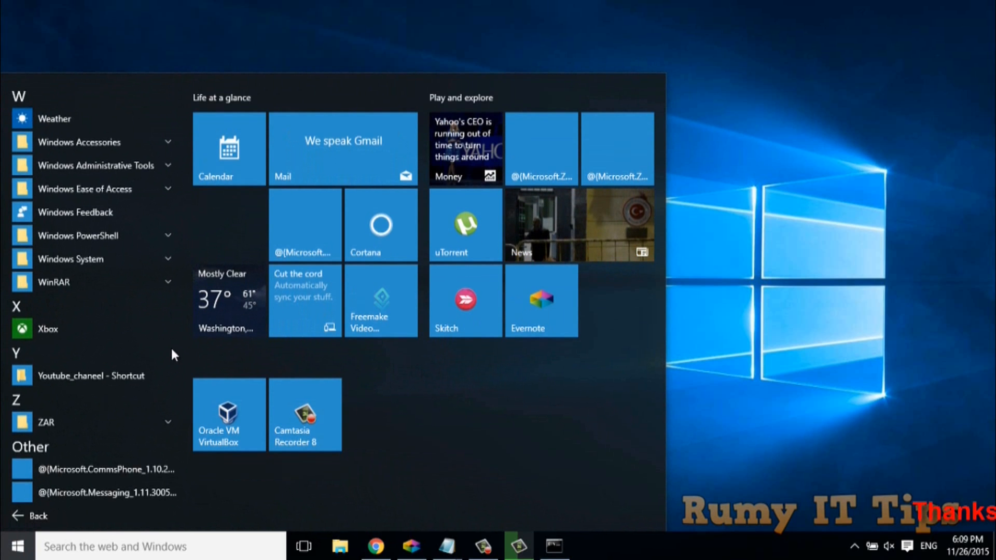
{"action": "mouse_move", "coordinate": [78, 235]}
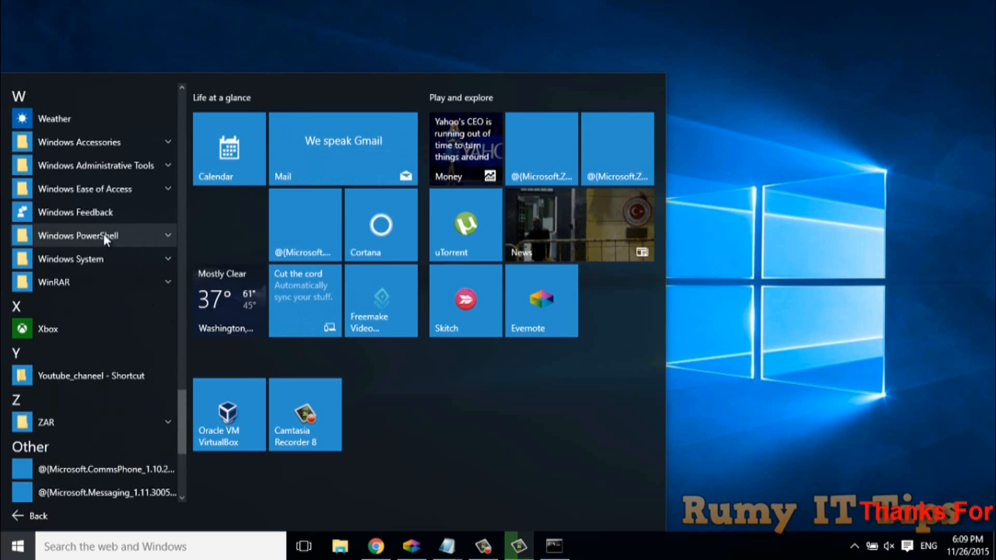
{"action": "left_click", "coordinate": [78, 236]}
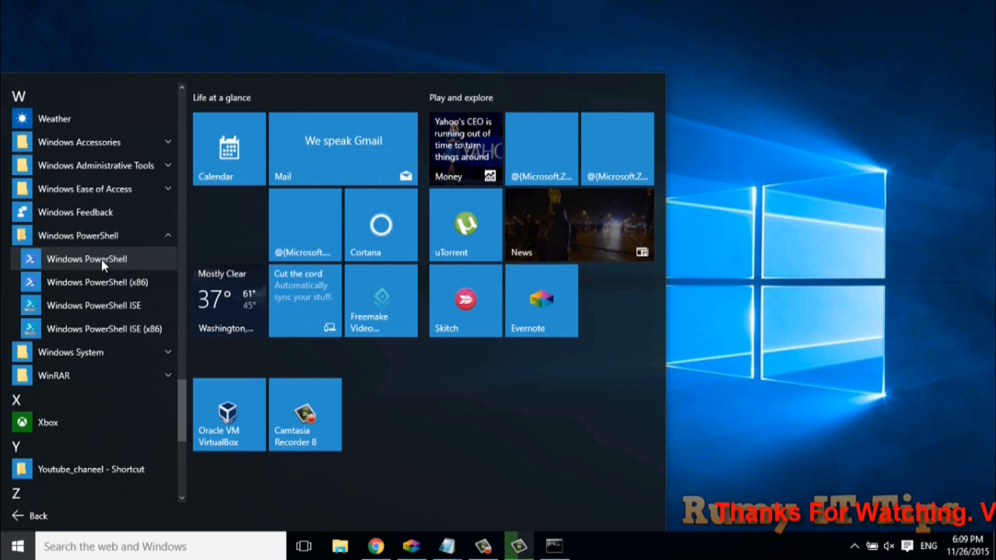
{"action": "right_click", "coordinate": [87, 258]}
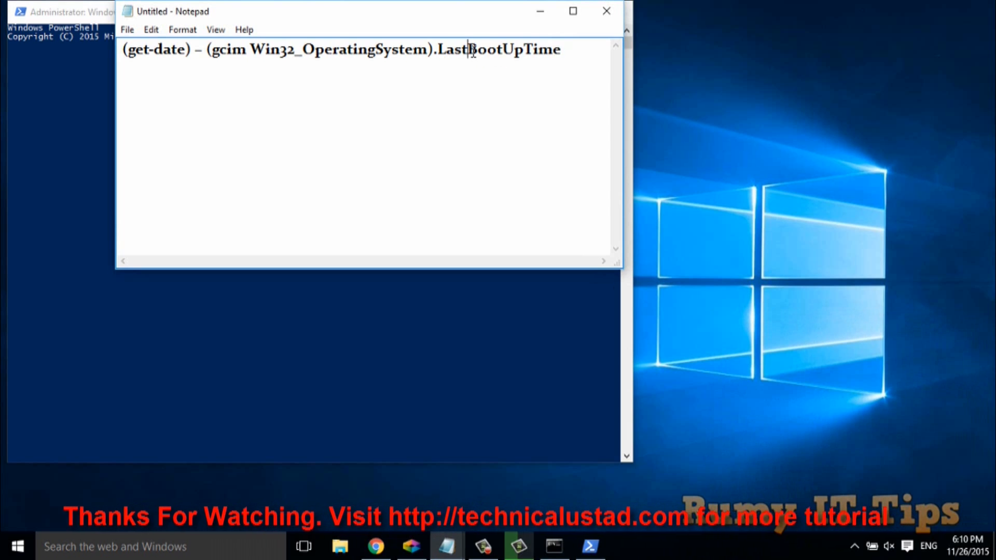
Step: Copy the LastBootUpTime command from Notepad and minimize the note
{"action": "key", "text": "ctrl+a"}
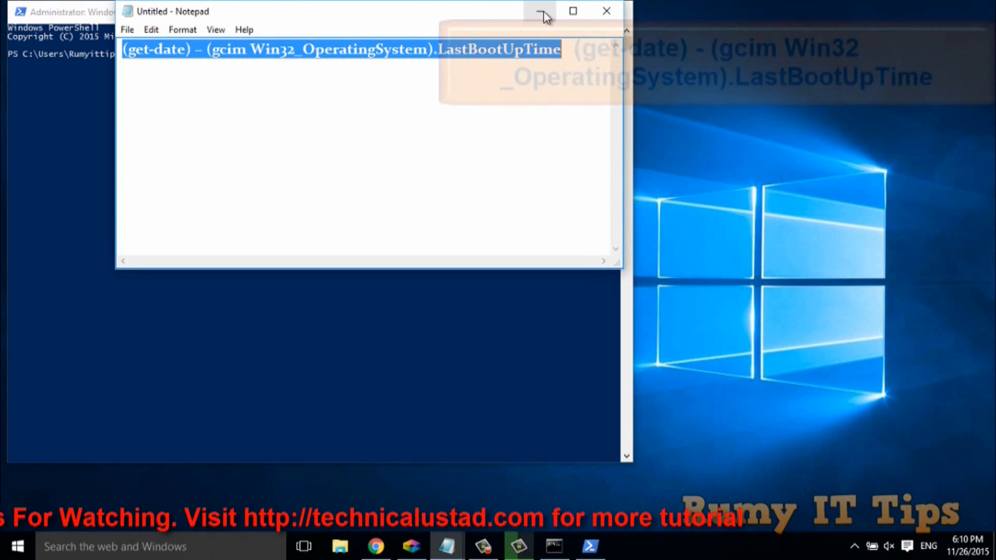
{"action": "left_click", "coordinate": [539, 12]}
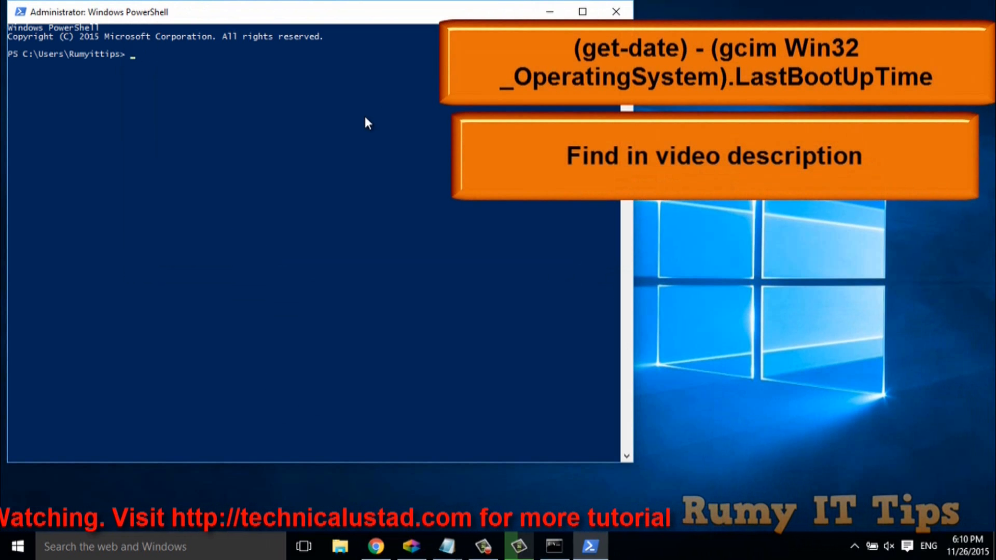
Step: Run '(get-date) - (gcim Win32_OperatingSystem).LastBootUpTime', reporting 1 hour 35 minutes uptime
{"action": "type", "text": "(get-date) - (gcim Win32_OperatingSystem).LastBootUpTime"}
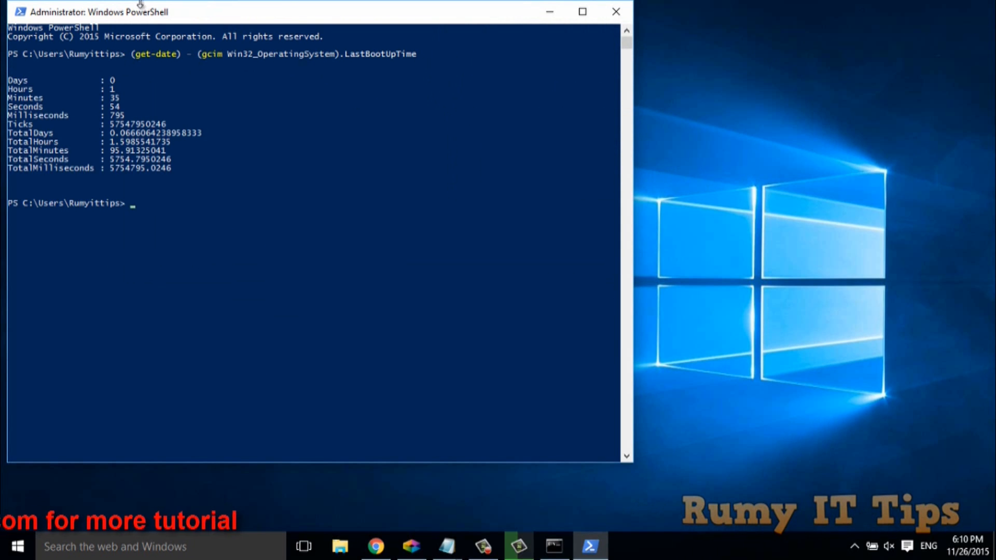
Step: Set the PowerShell console font size to 20 in its Properties
{"action": "right_click", "coordinate": [95, 12]}
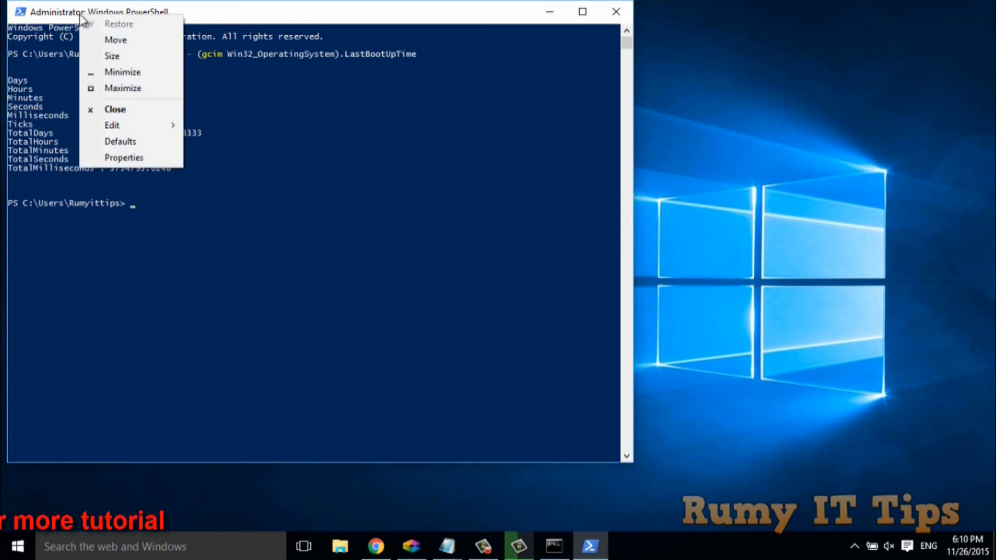
{"action": "left_click", "coordinate": [124, 158]}
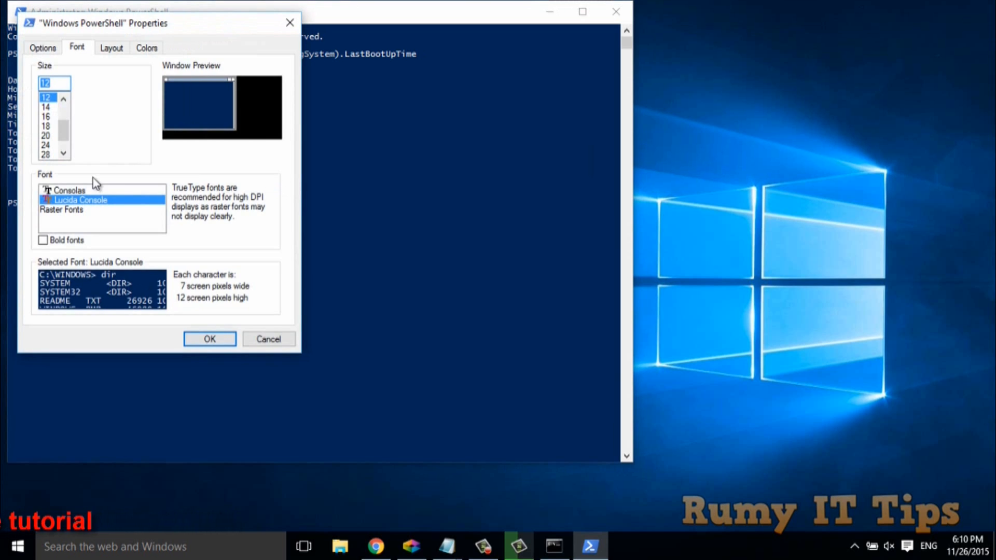
{"action": "left_click", "coordinate": [45, 135]}
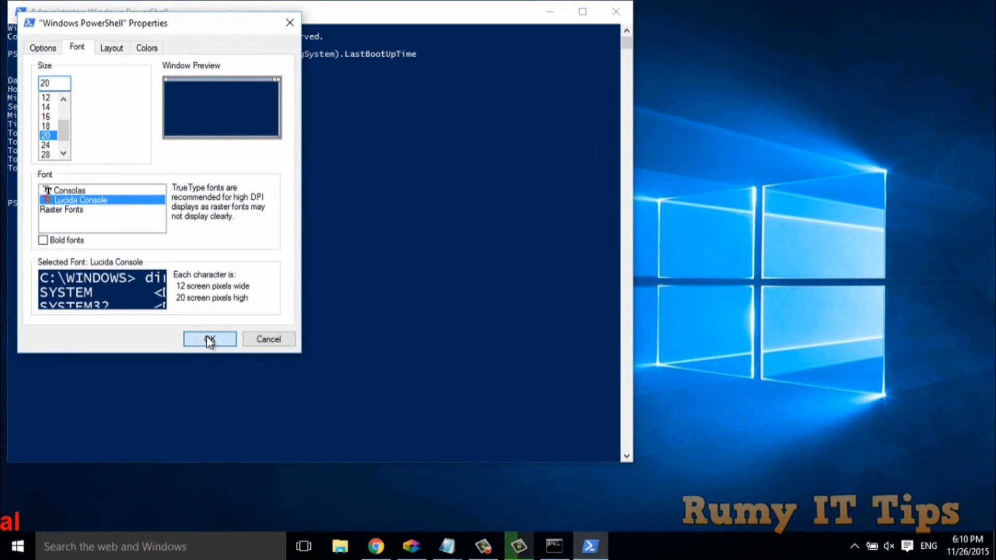
{"action": "left_click", "coordinate": [210, 338]}
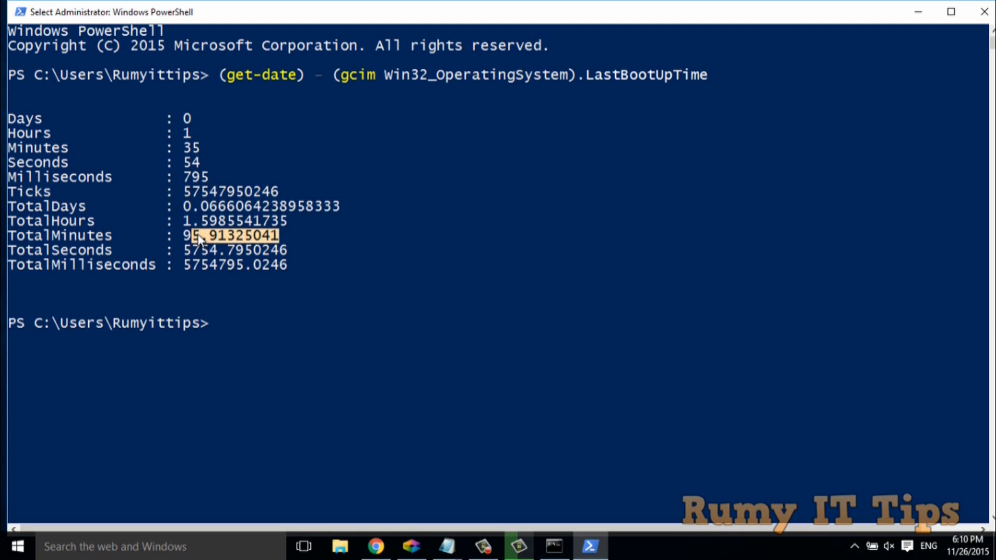
{"action": "mouse_move", "coordinate": [916, 12]}
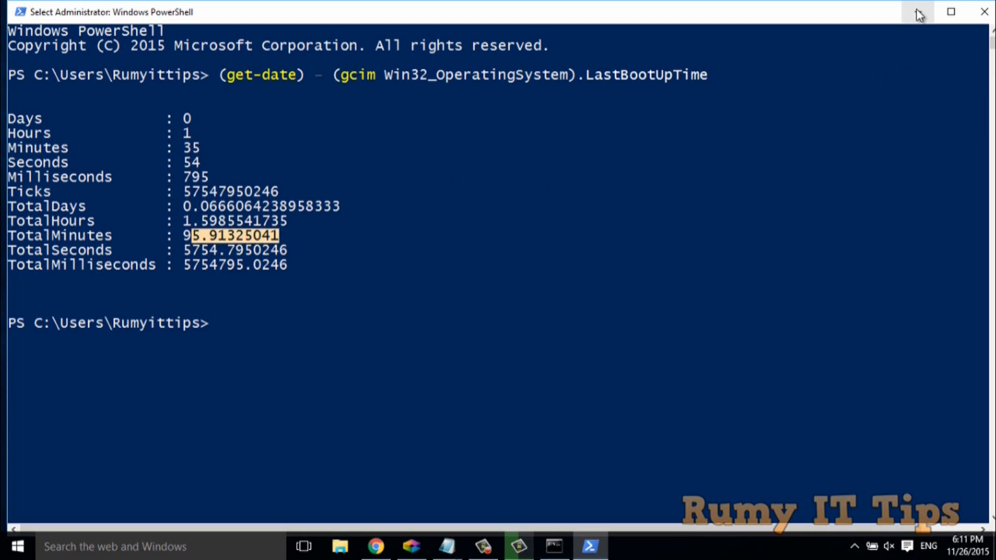
{"action": "mouse_move", "coordinate": [918, 12]}
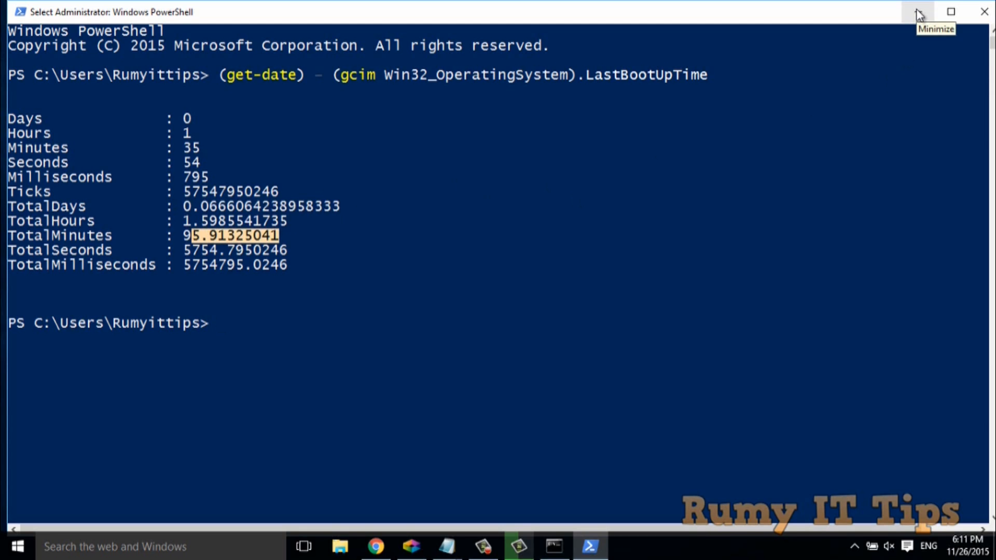